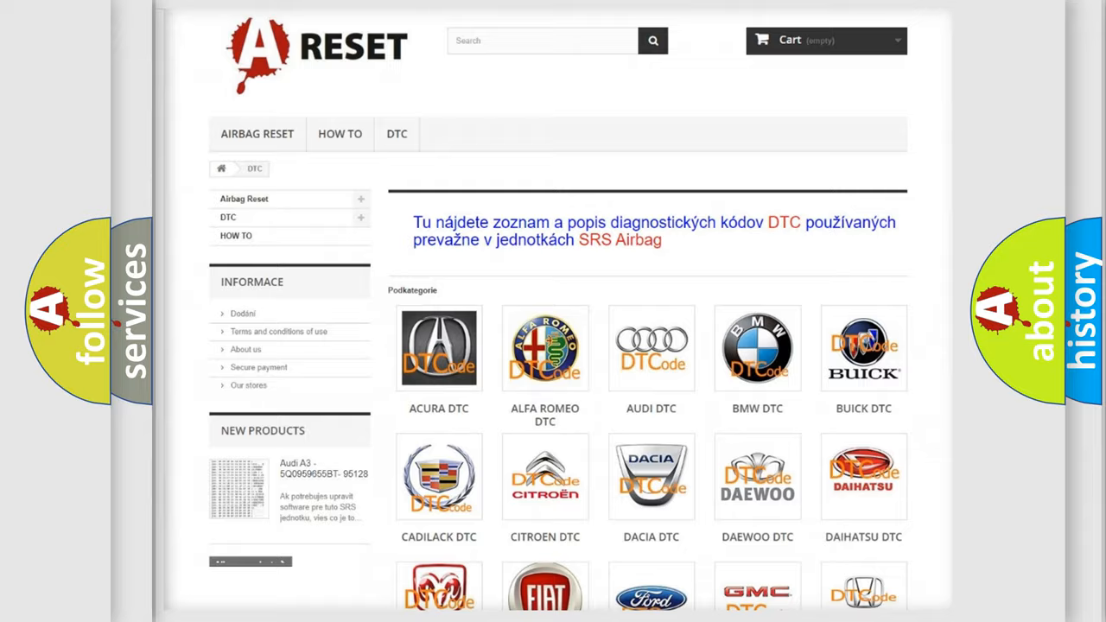
{"action": "scroll", "scroll_direction": "down", "scroll_amount": 3}
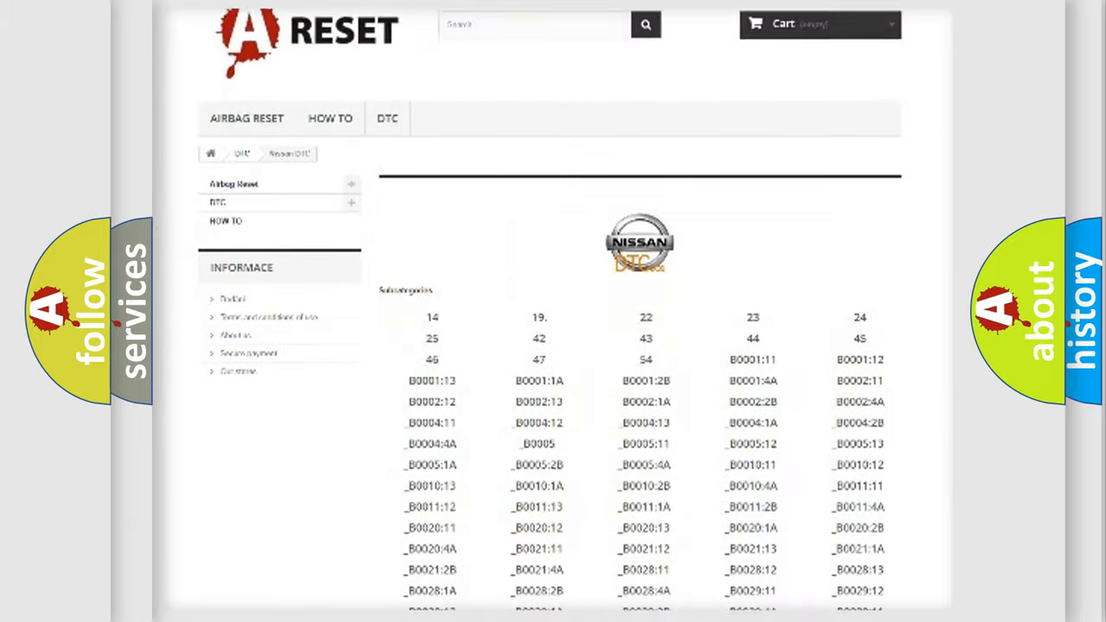
{"action": "scroll", "scroll_direction": "down", "scroll_amount": 3}
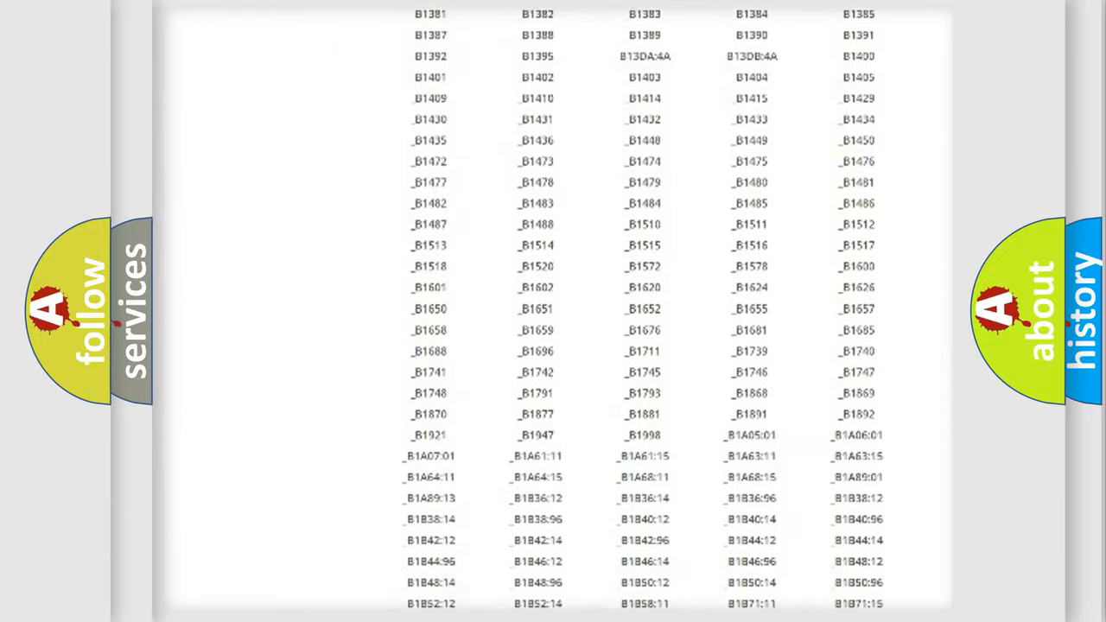